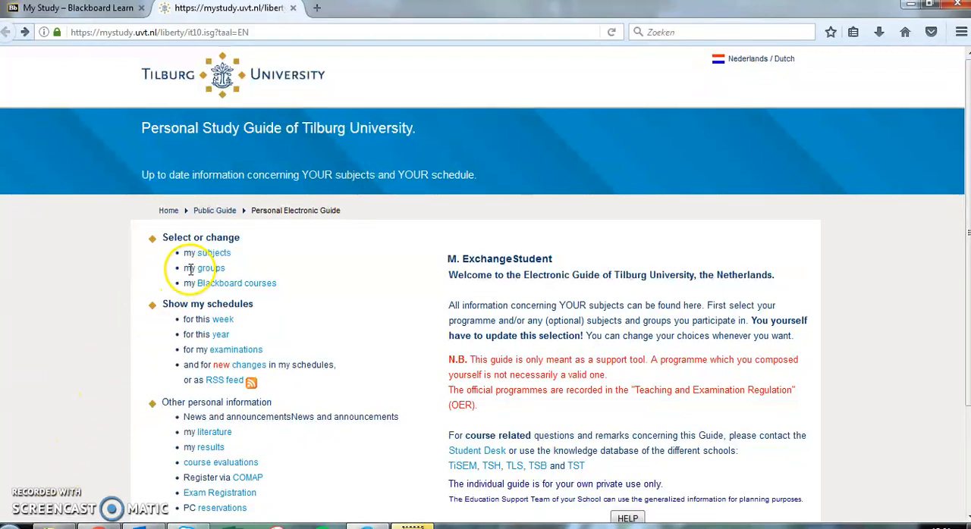
Open 'my groups' under Select or change on the study guide home page
left_click(208, 268)
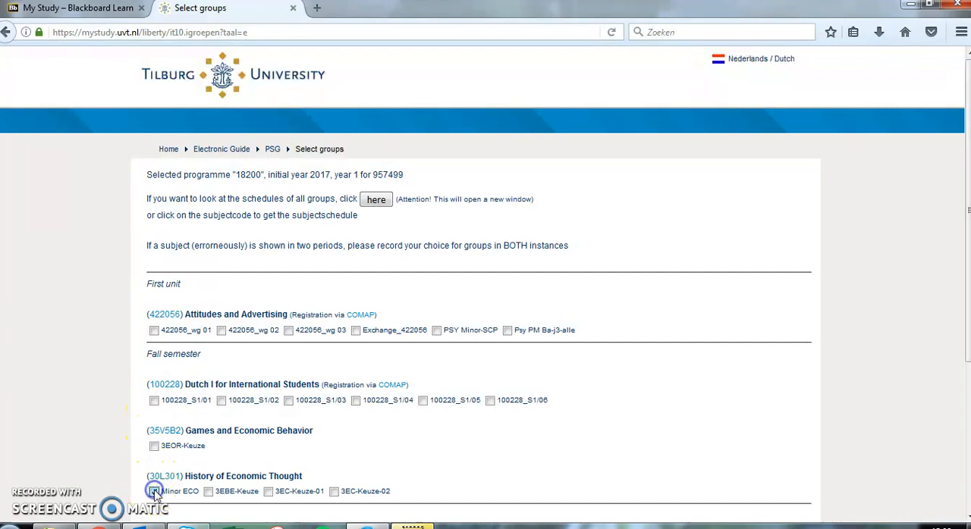
Tick Minor ECO, 3EOR-Keuze, 100228_S1/01, 422056_wg 02 and Exchange_422056 groups
left_click(154, 491)
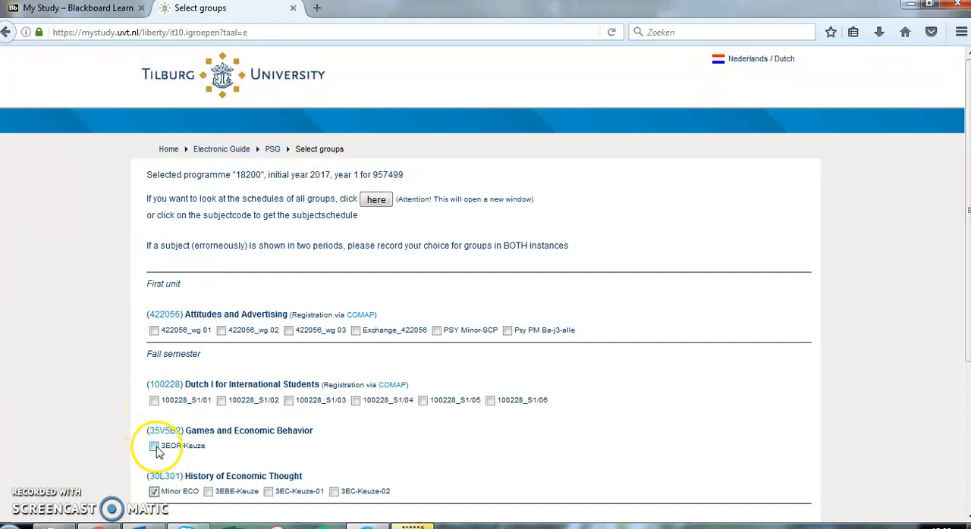
left_click(154, 446)
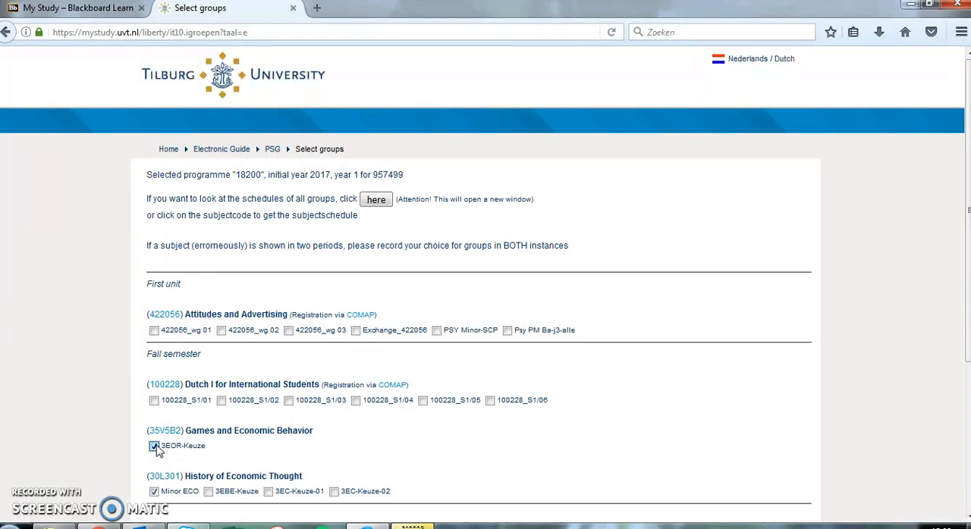
left_click(154, 400)
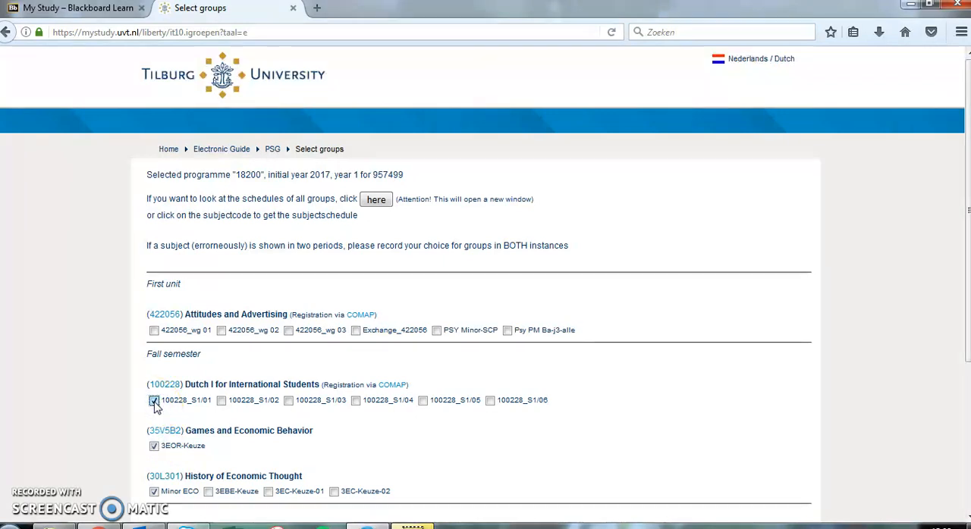
mouse_move(222, 330)
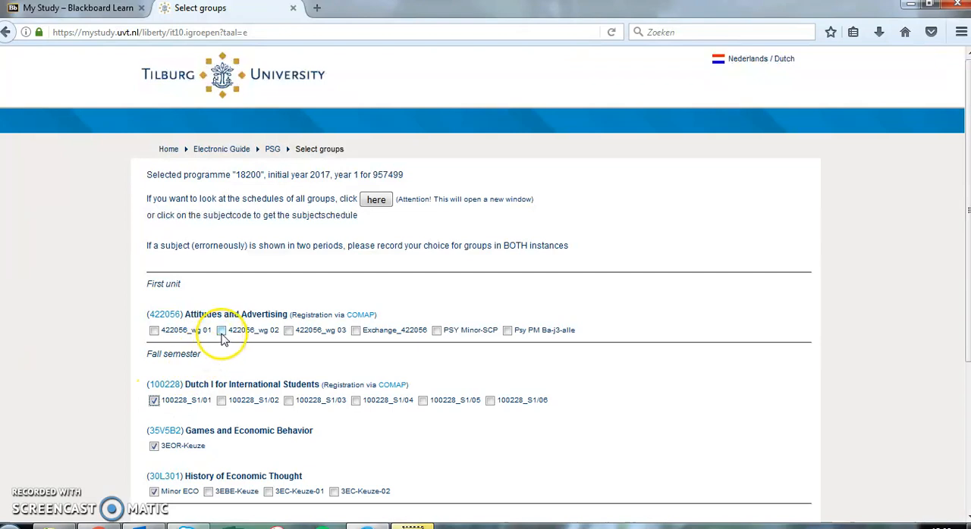
left_click(221, 330)
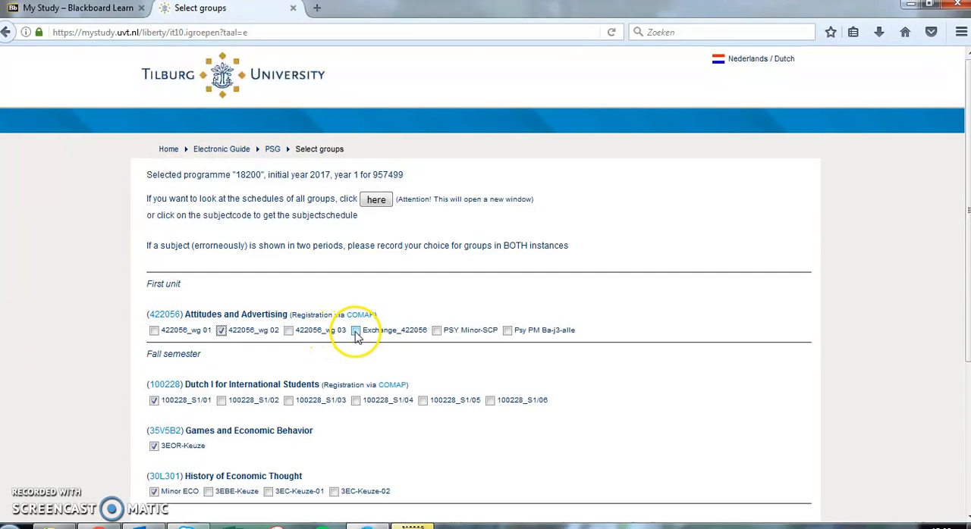
left_click(356, 330)
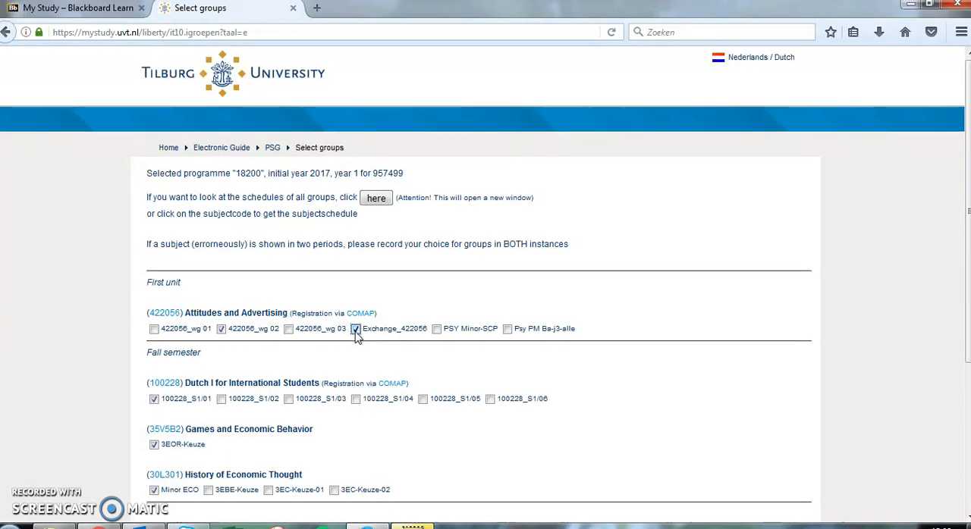
Confirm the selected groups with OK at the bottom of the page
scroll("down", 3)
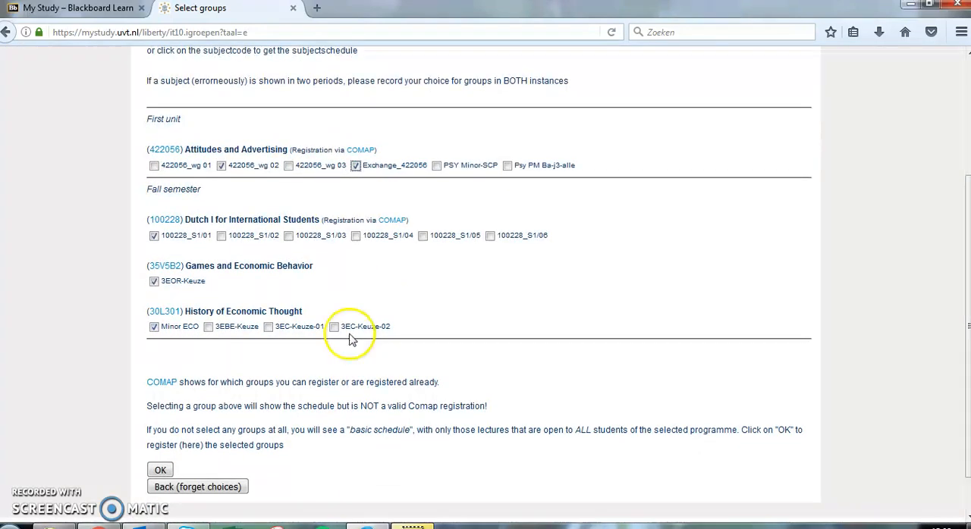
mouse_move(160, 471)
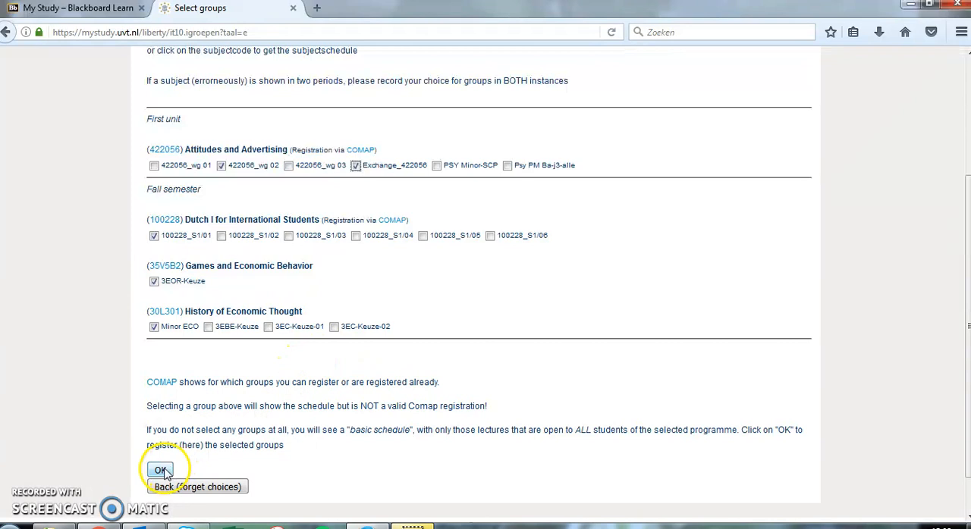
left_click(160, 470)
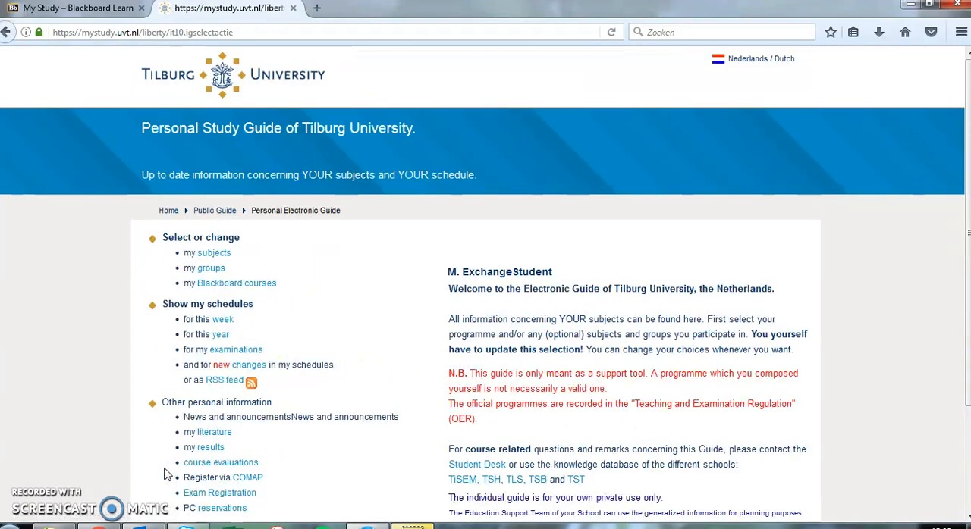